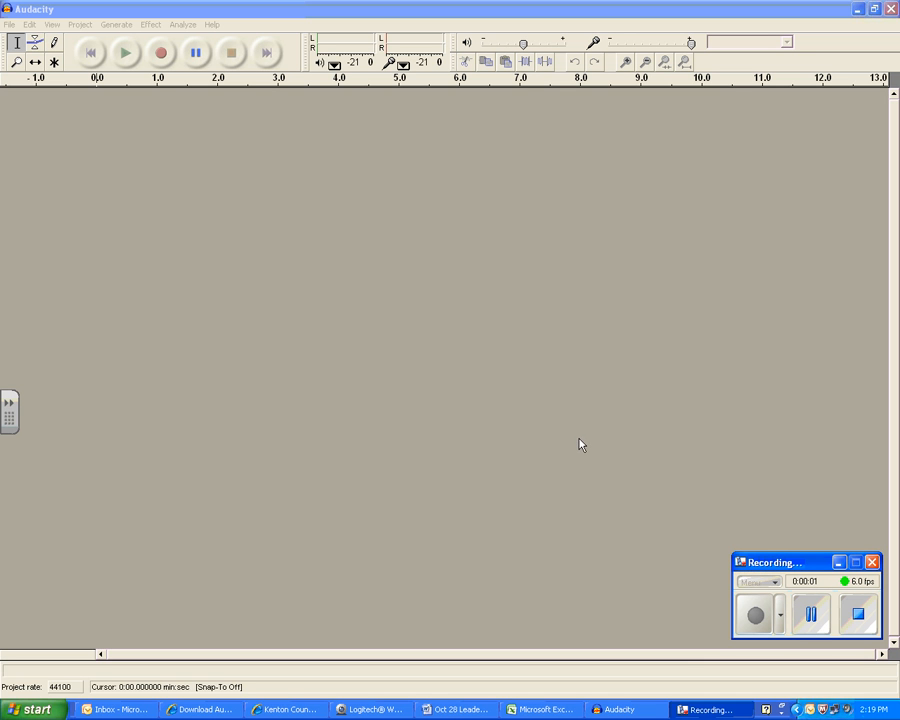
mouse_move(328, 305)
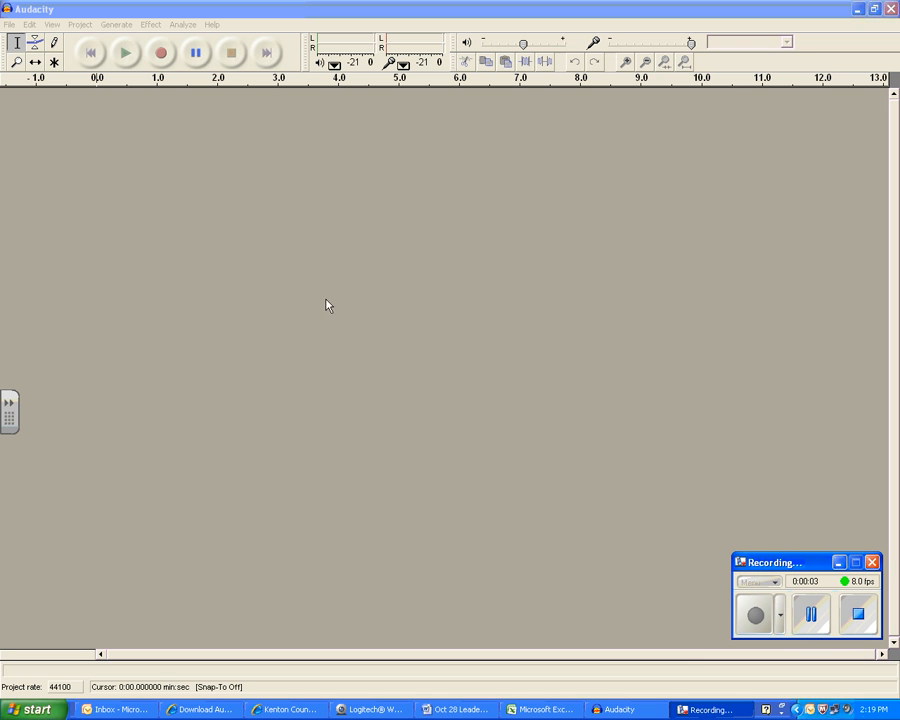
mouse_move(167, 105)
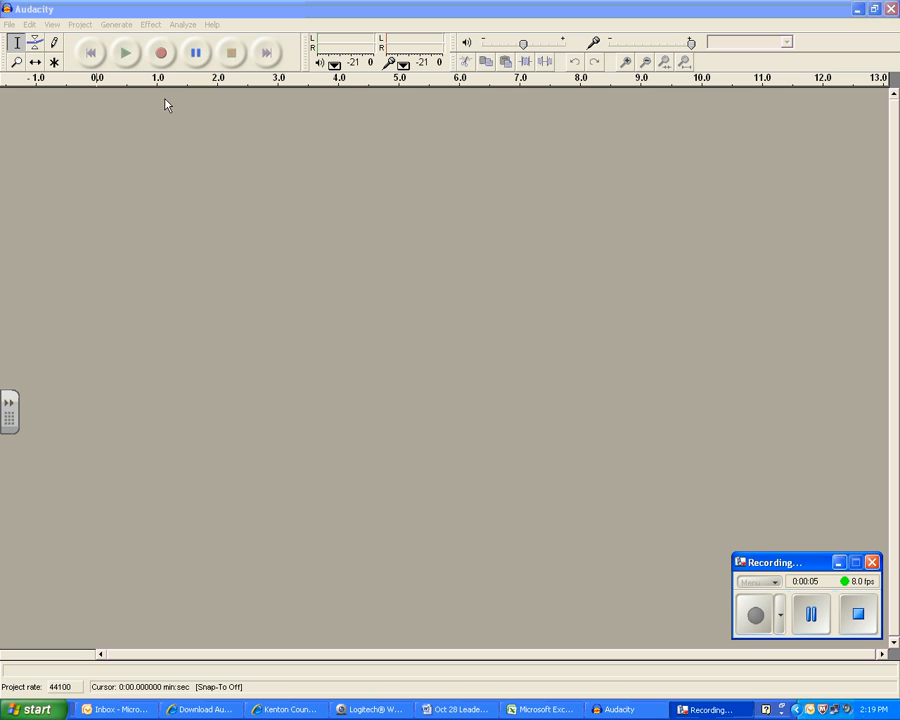
mouse_move(160, 54)
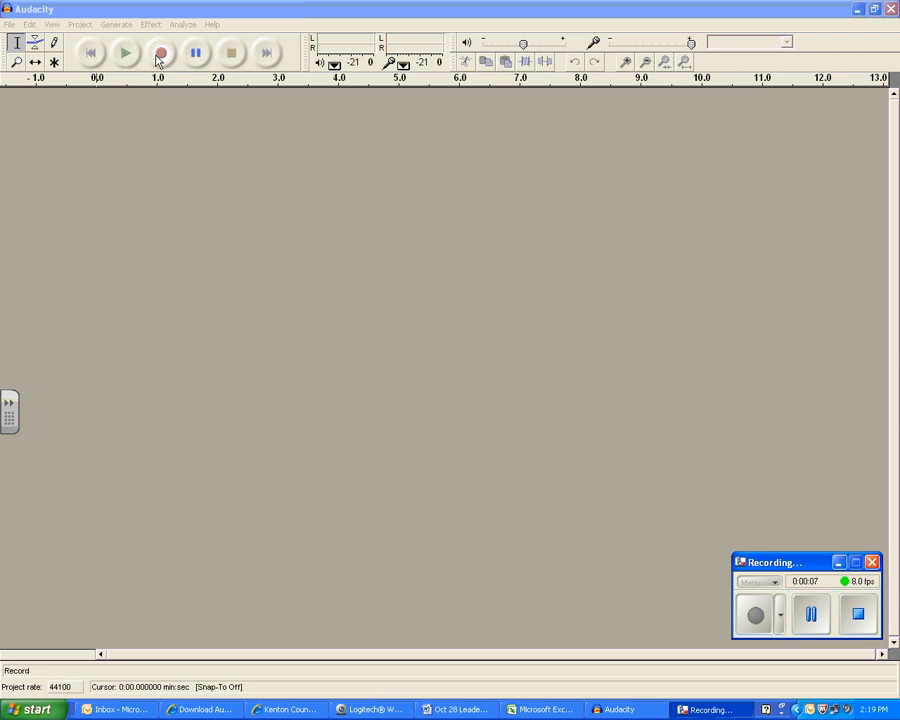
mouse_move(160, 53)
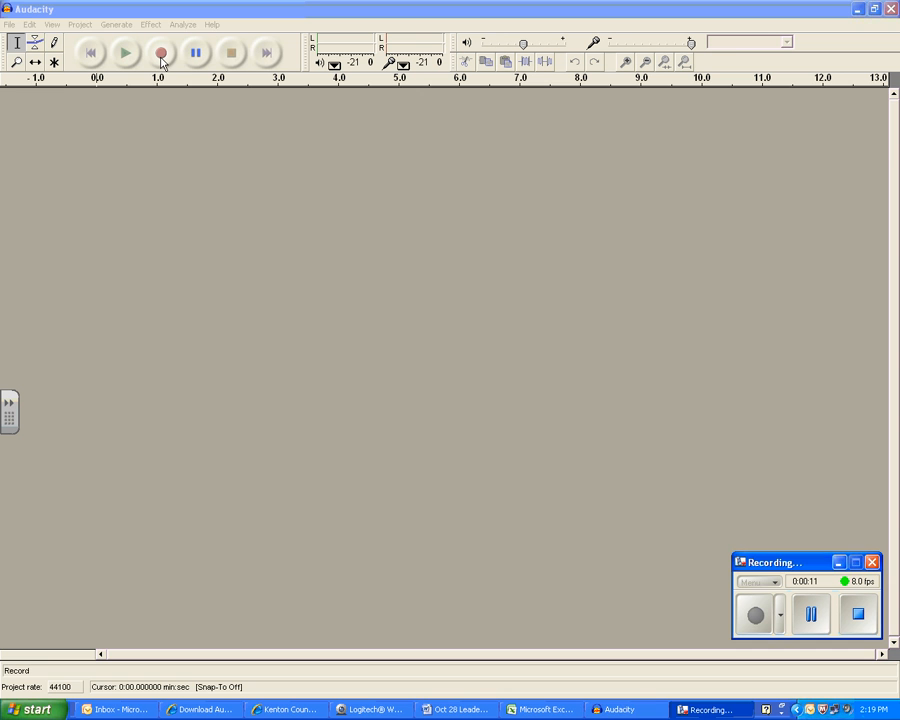
Record about ten seconds of mono voice, then pause the recording
click(160, 53)
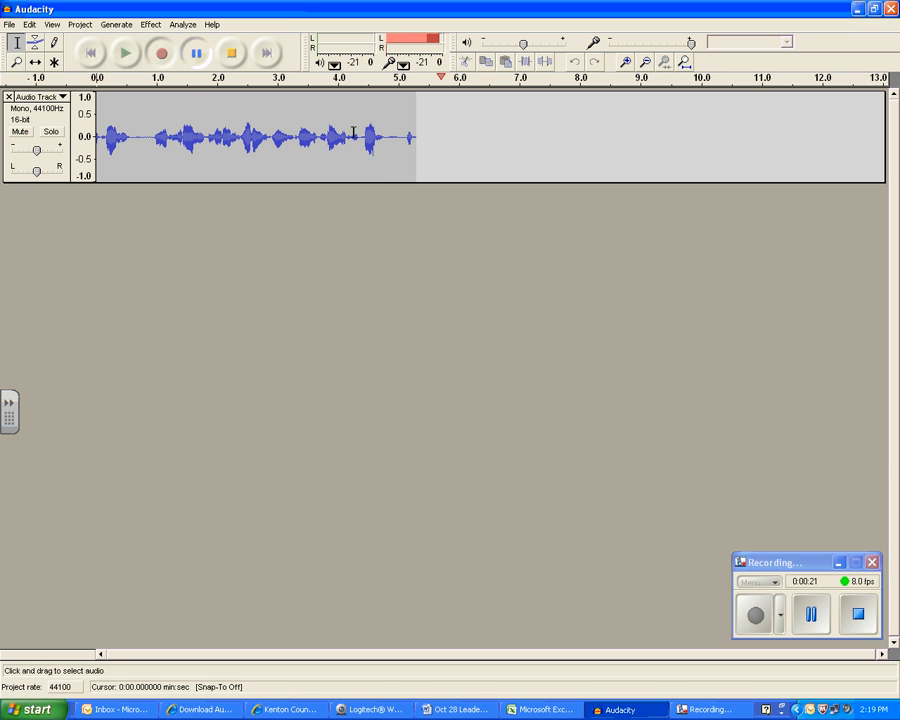
click(196, 53)
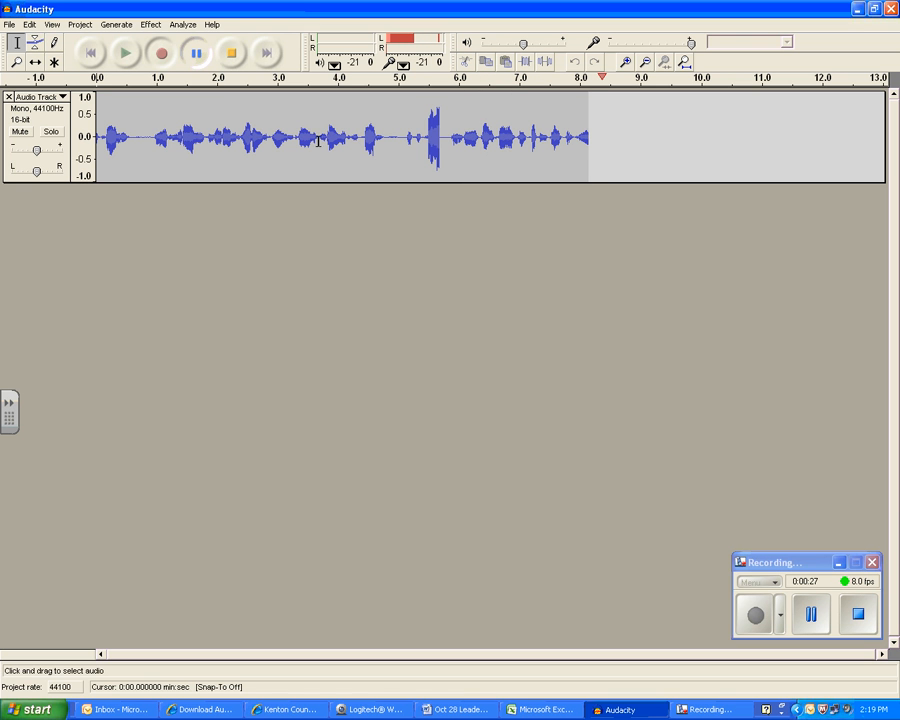
click(197, 53)
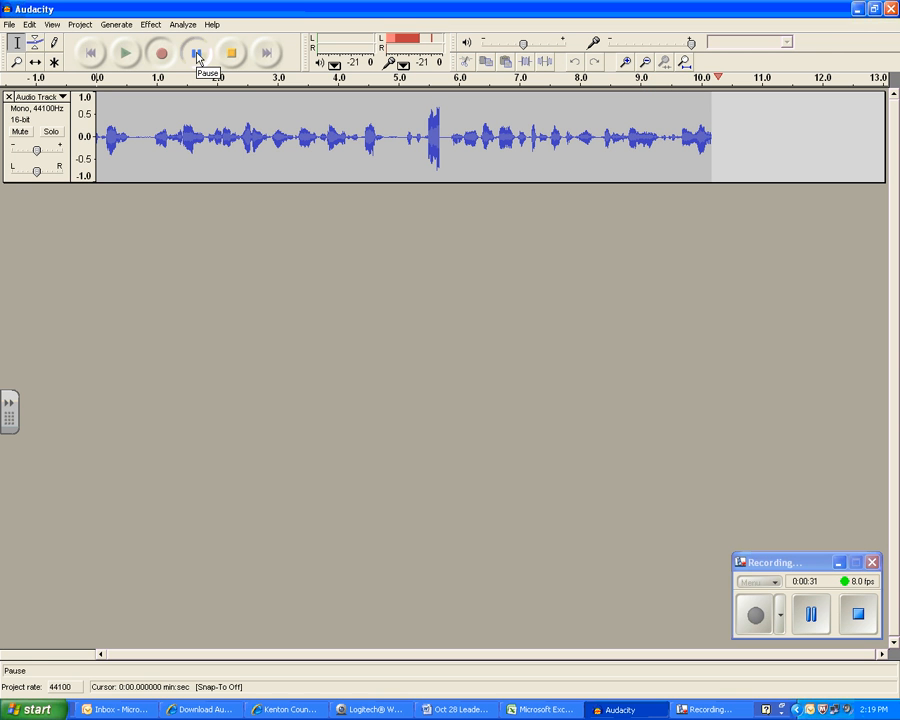
click(196, 53)
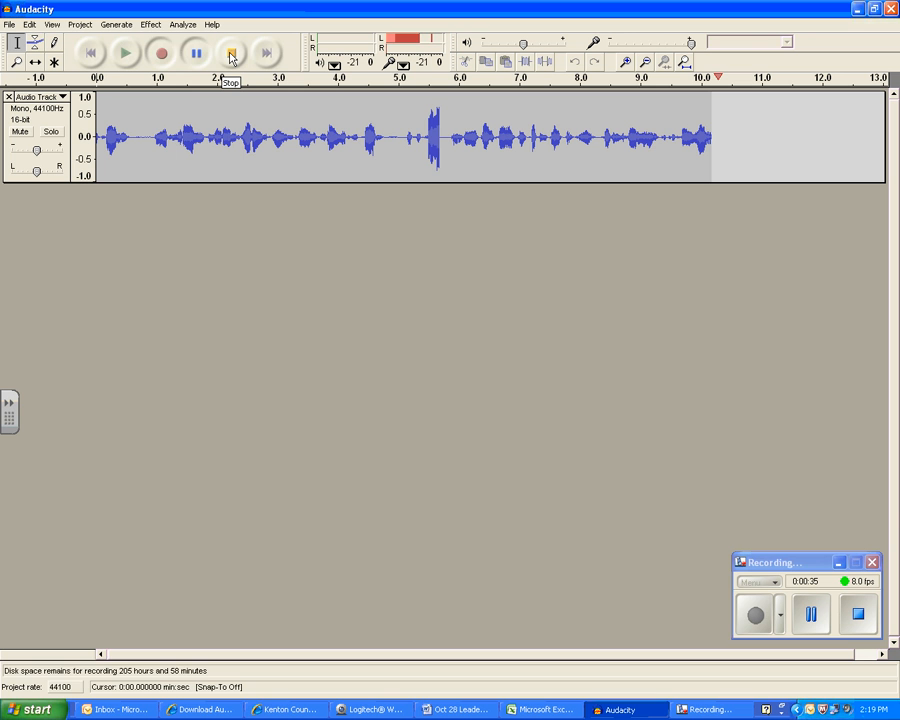
Stop the recording to finish the ten-second speech track
click(230, 53)
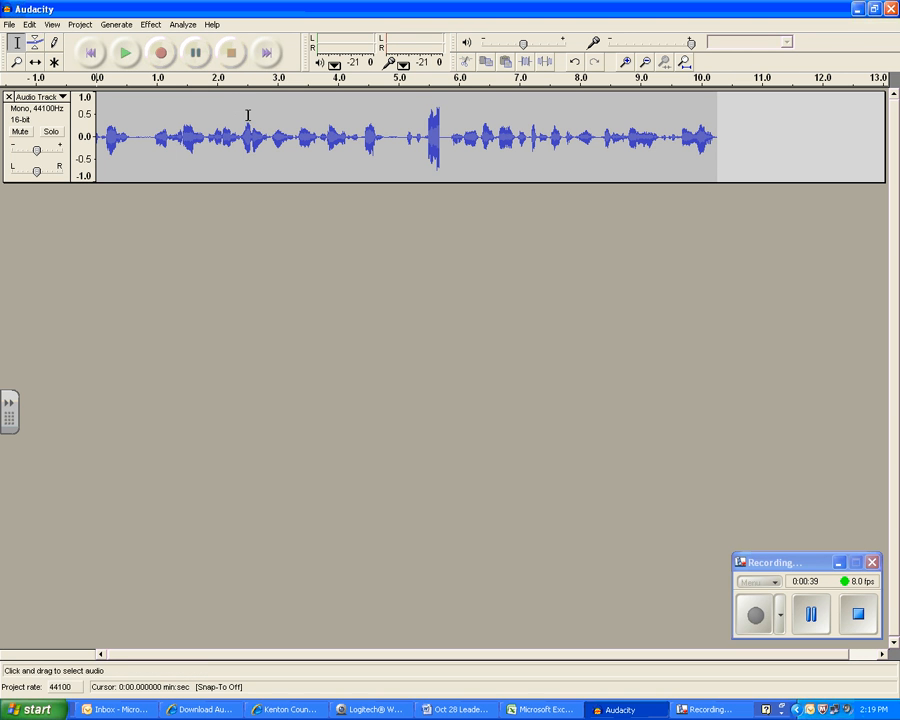
mouse_move(212, 108)
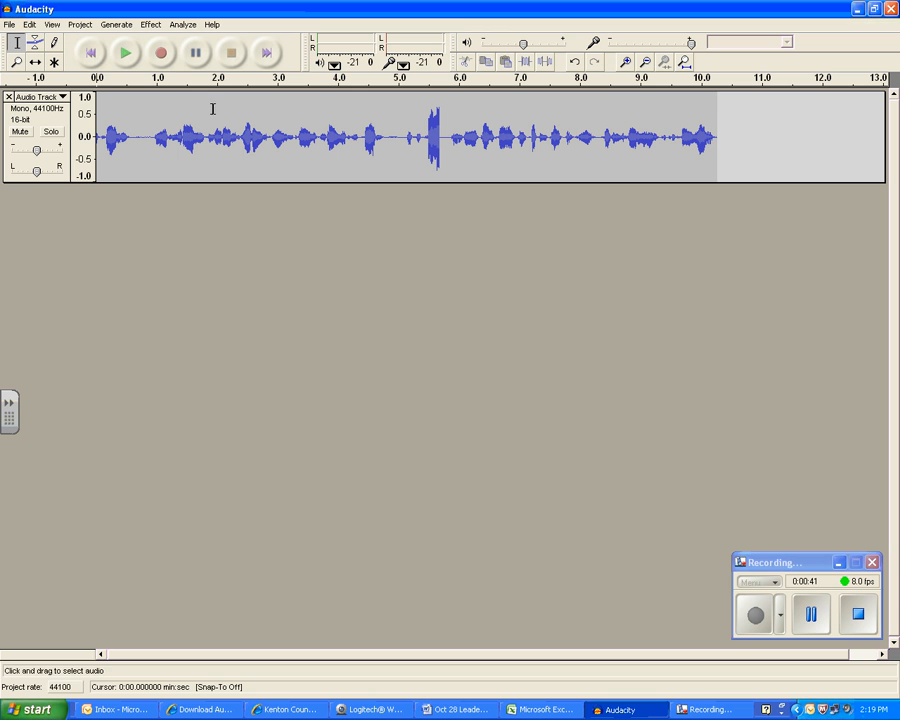
mouse_move(264, 121)
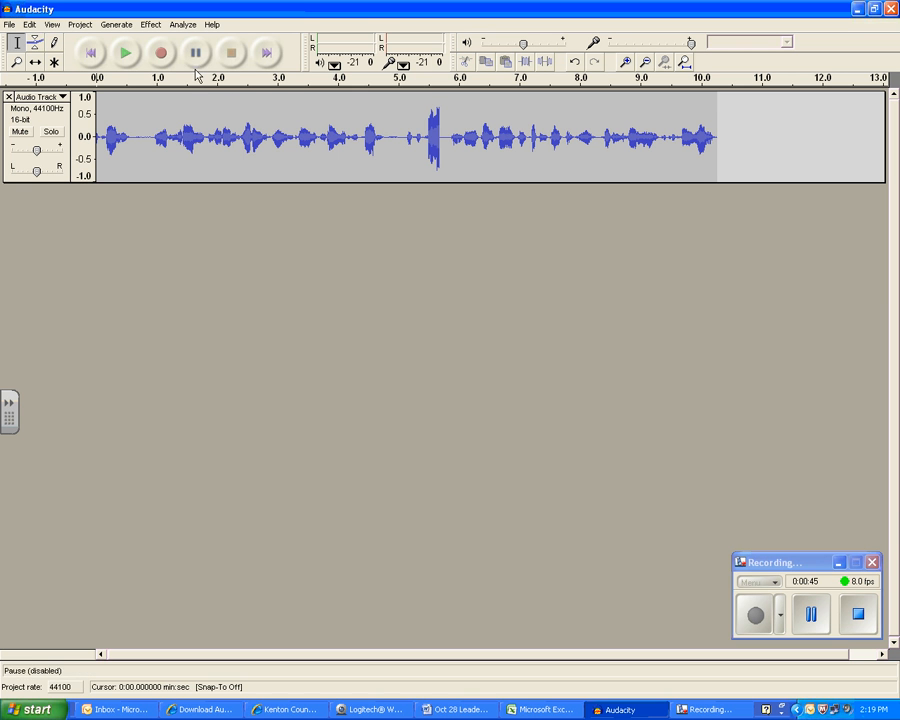
mouse_move(194, 118)
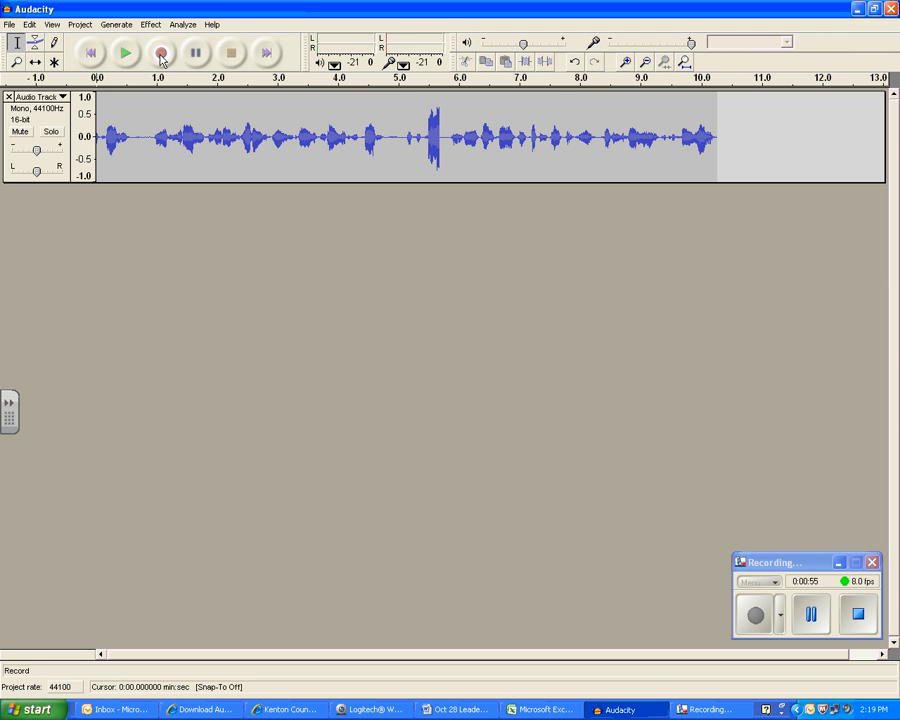
Record a second take of about 3.5 seconds, then play both tracks from near the start
click(160, 53)
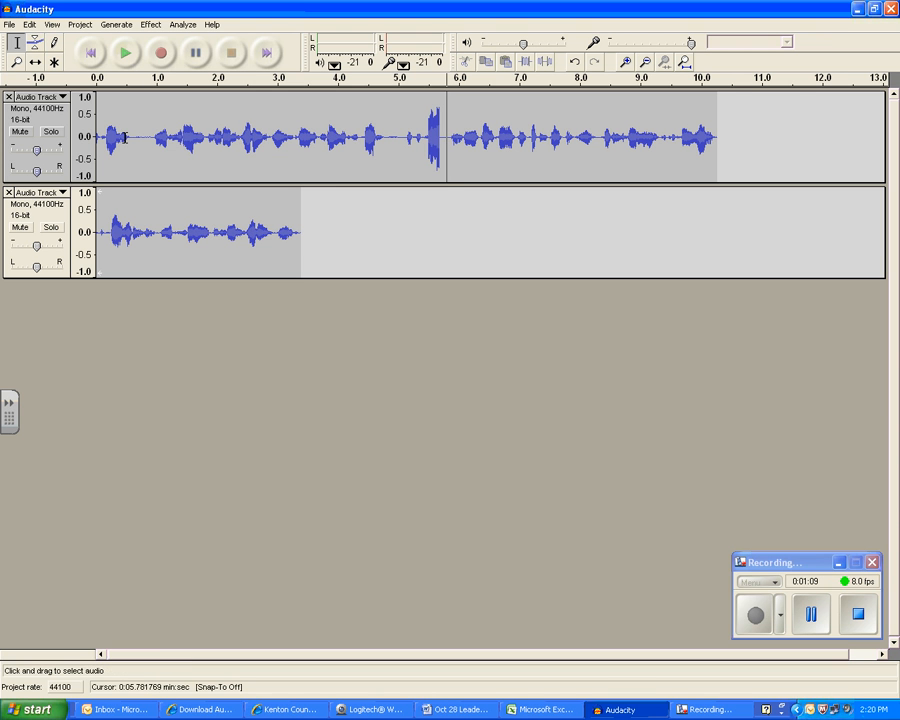
click(125, 53)
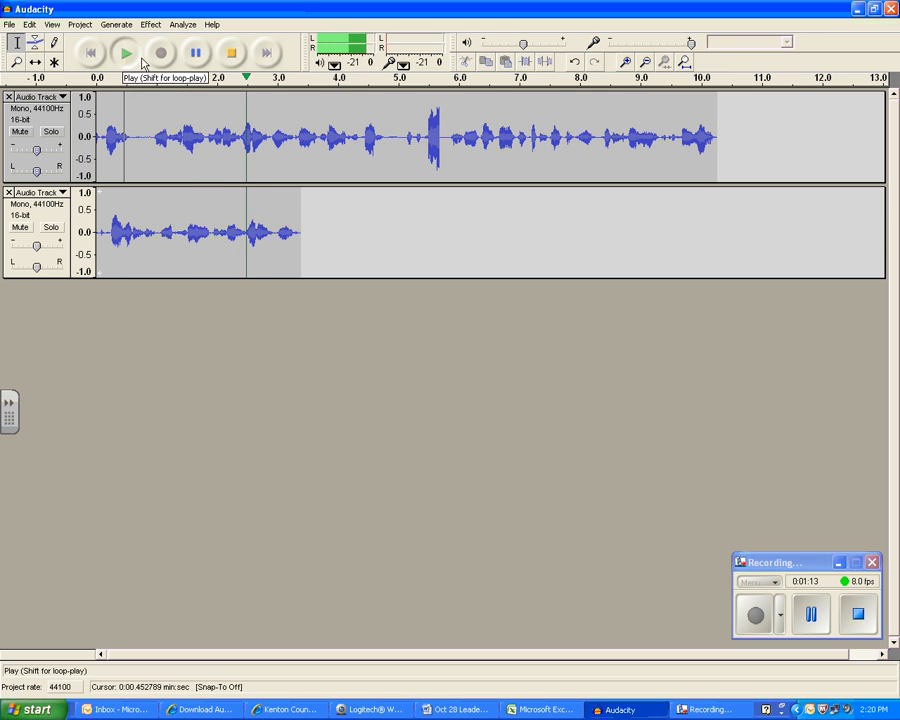
click(196, 53)
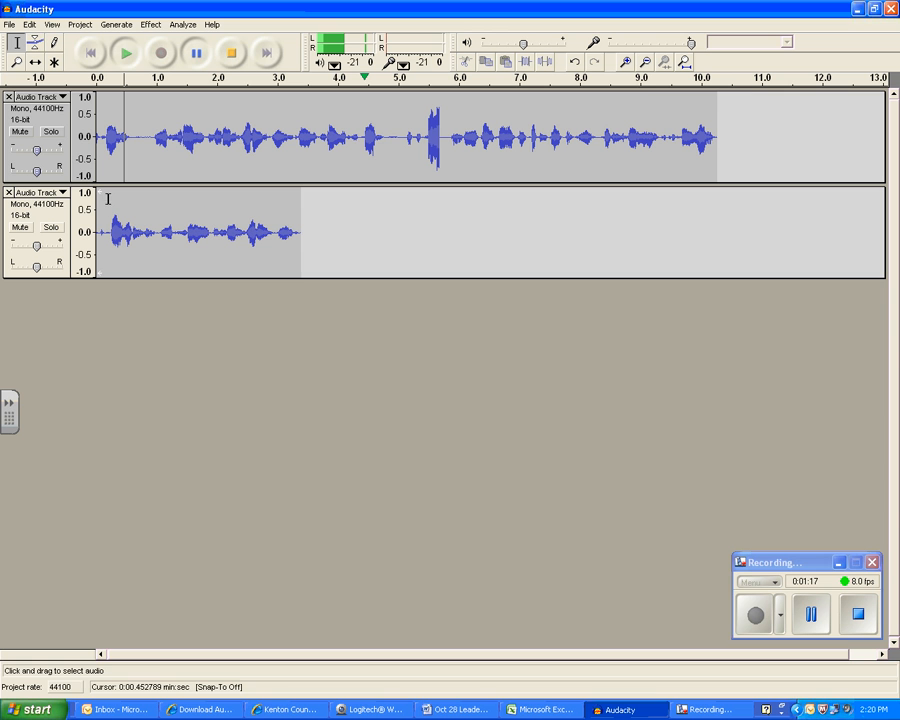
mouse_move(168, 204)
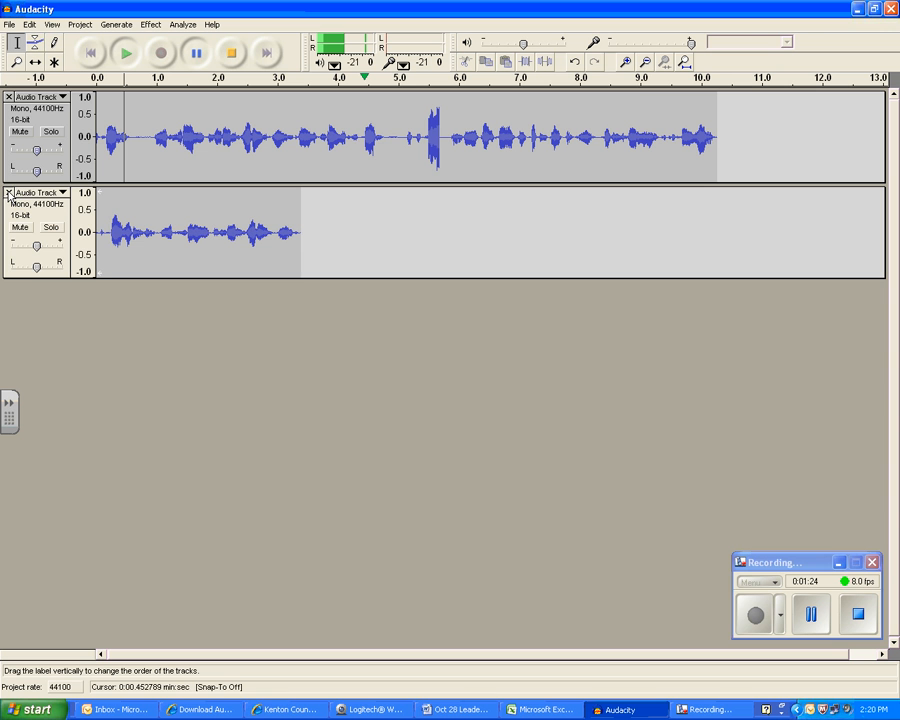
Close the second audio track, keeping only the original ten-second track
click(62, 192)
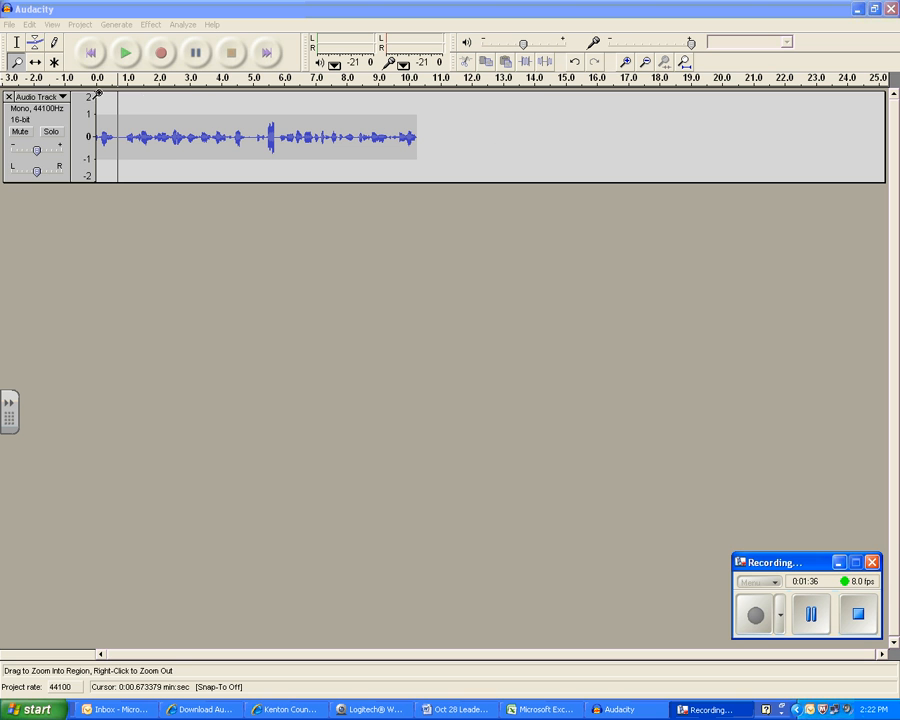
Choose File > Export As WAV to open the save dialog
click(9, 24)
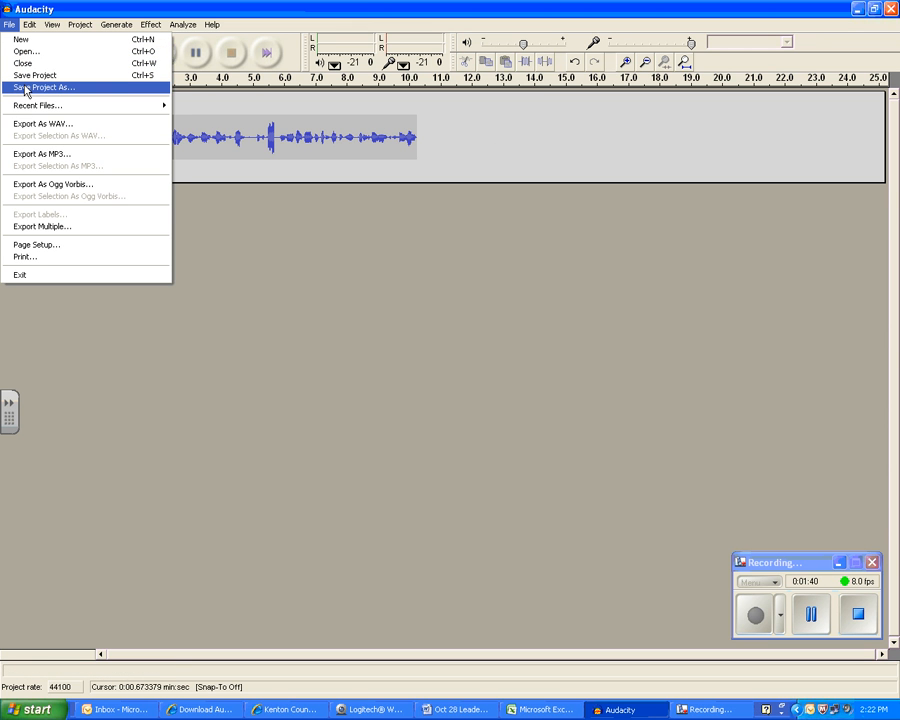
mouse_move(390, 157)
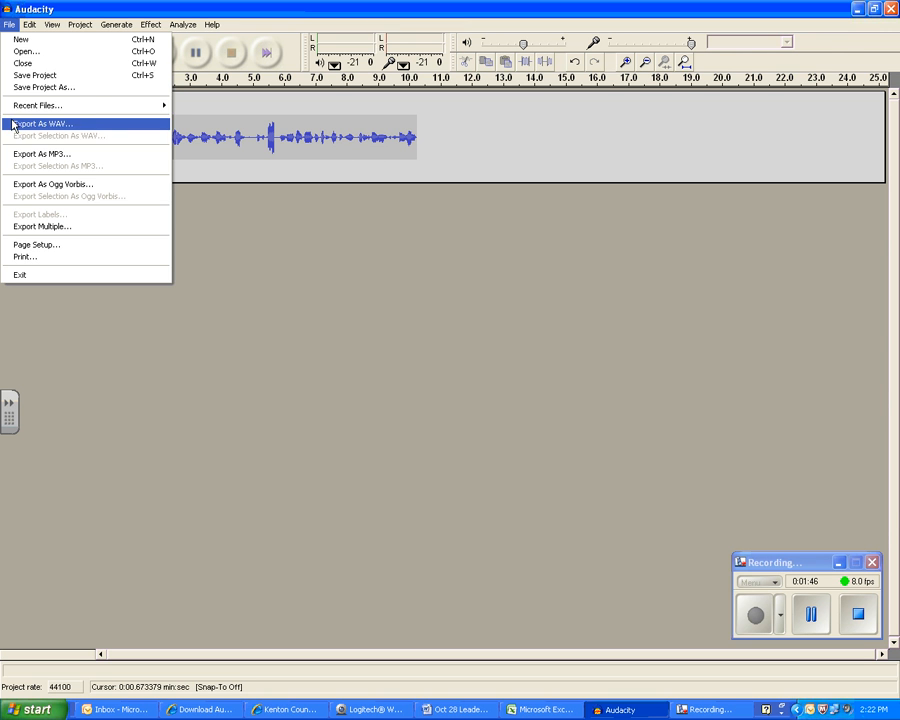
click(42, 123)
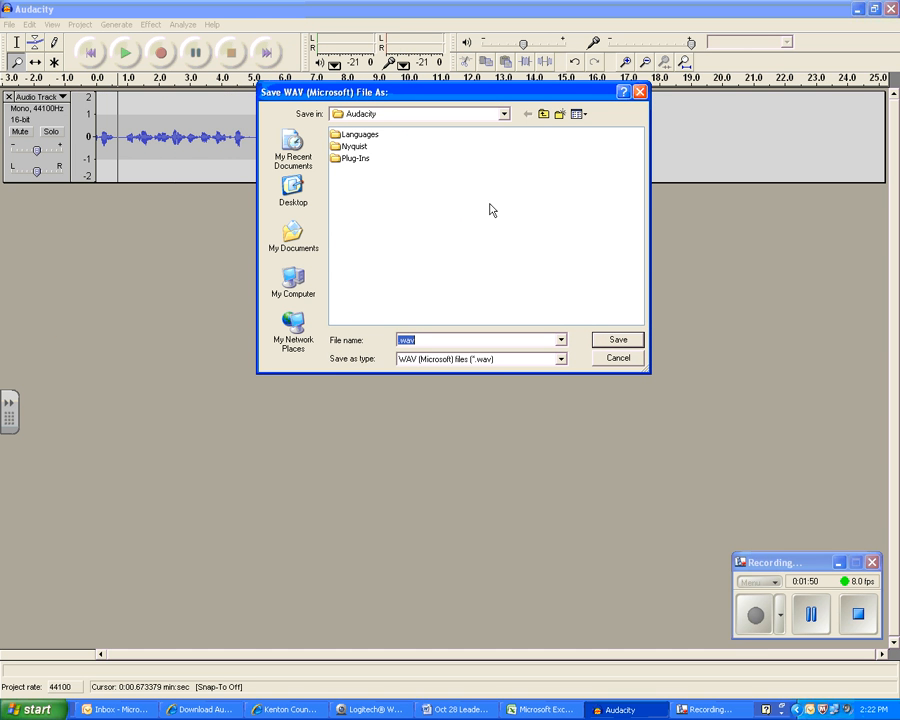
mouse_move(505, 115)
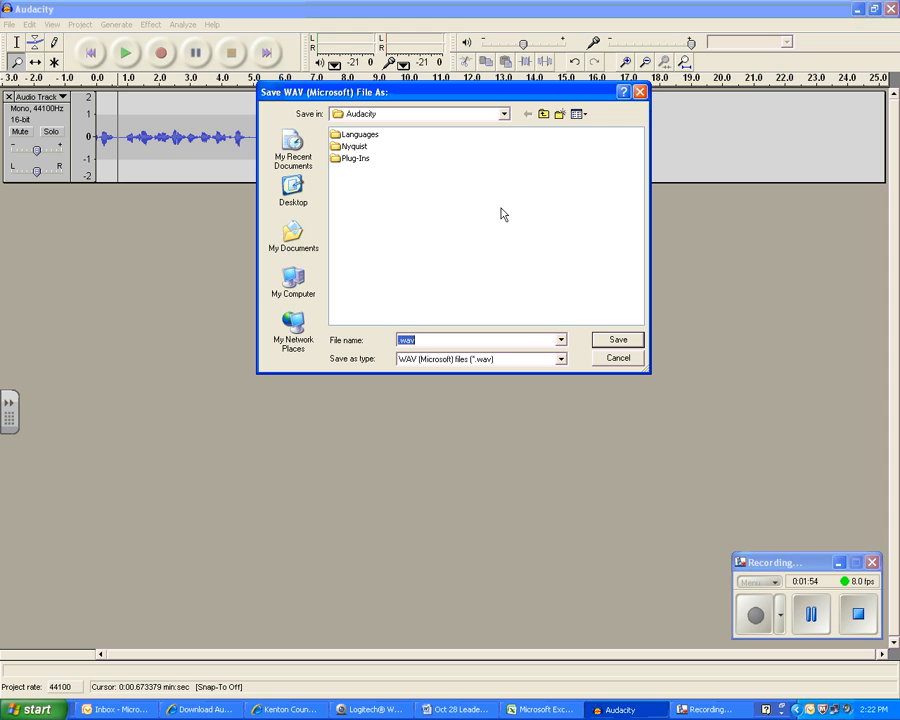
mouse_move(503, 225)
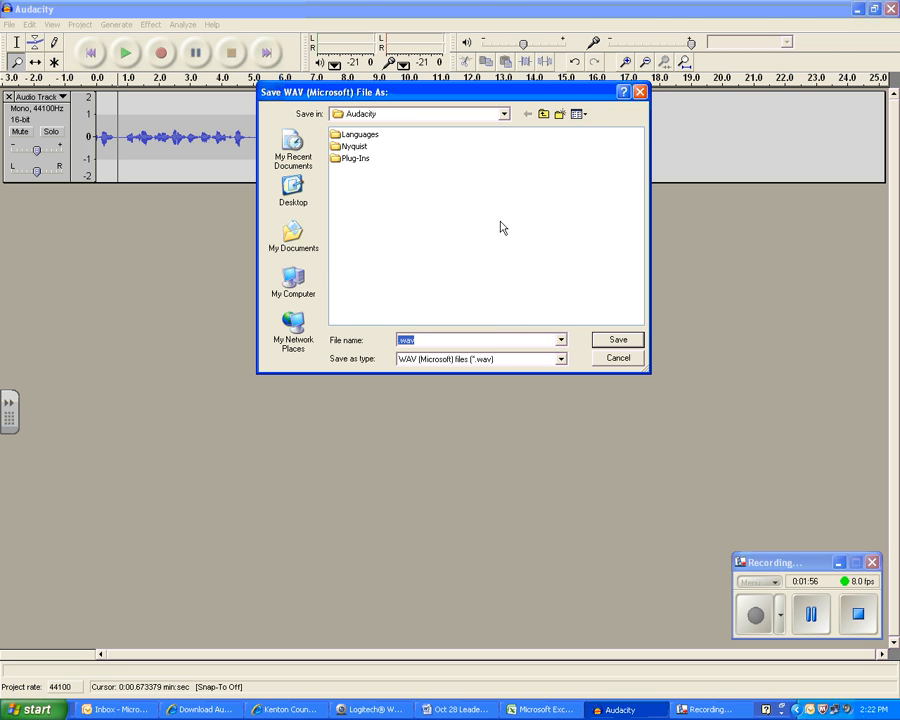
mouse_move(607, 346)
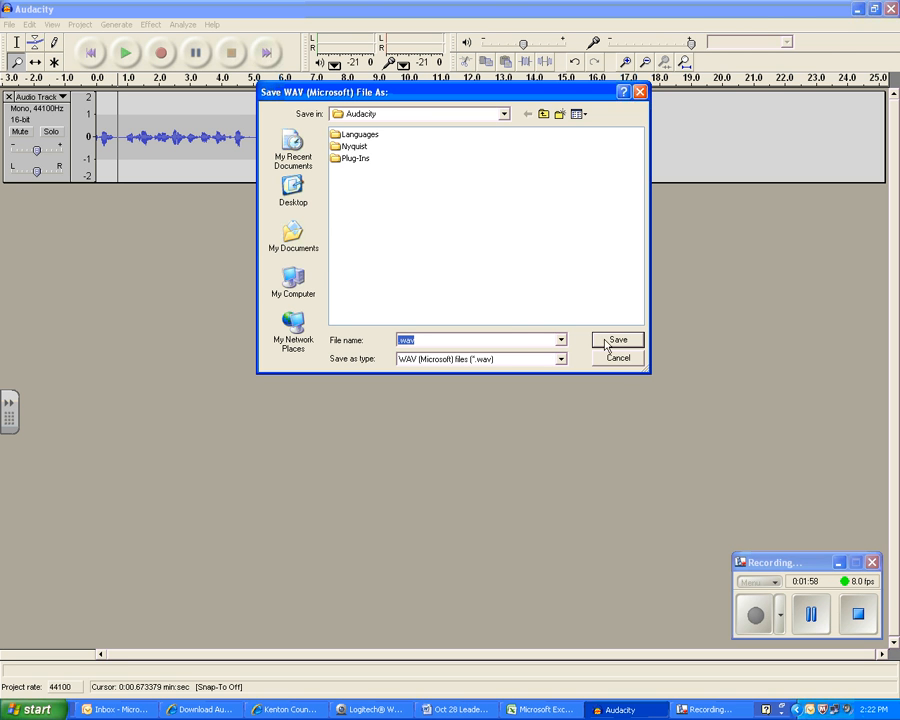